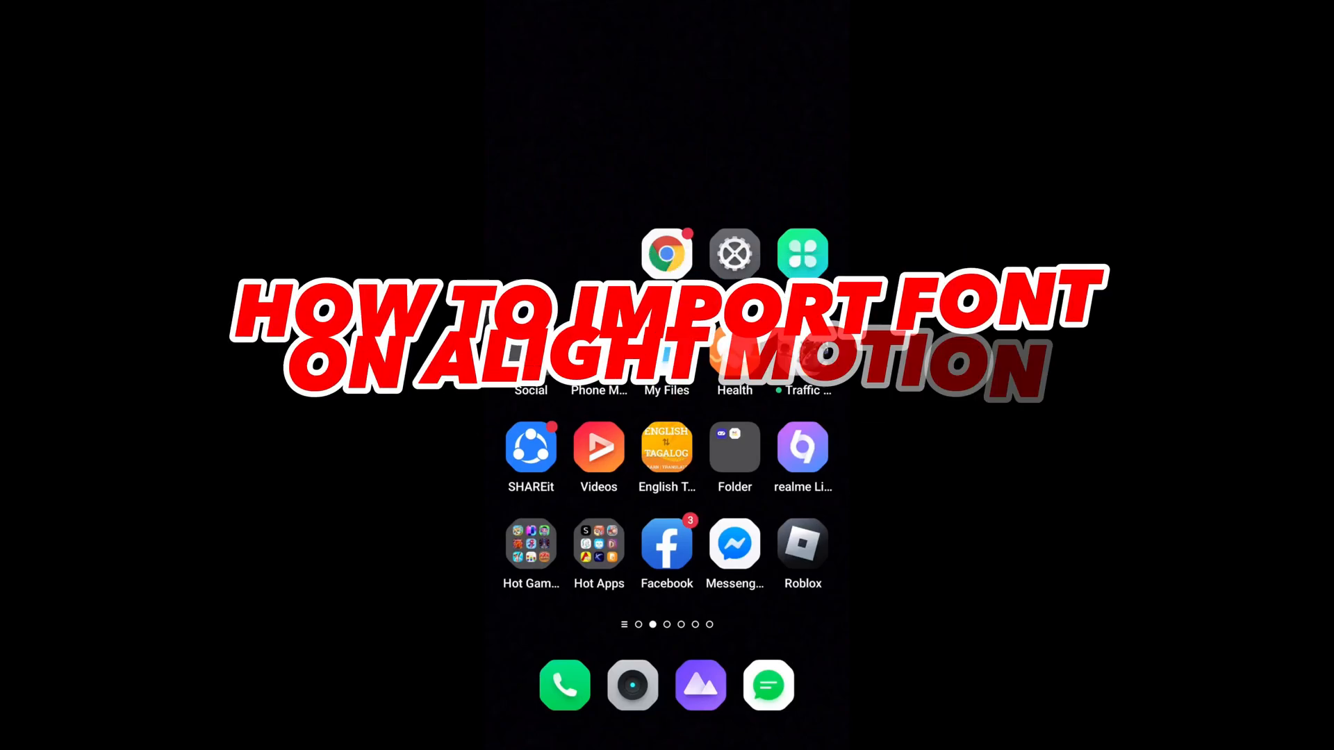
Step: Launch the Chrome browser from the home screen
left_click(665, 253)
type("c")
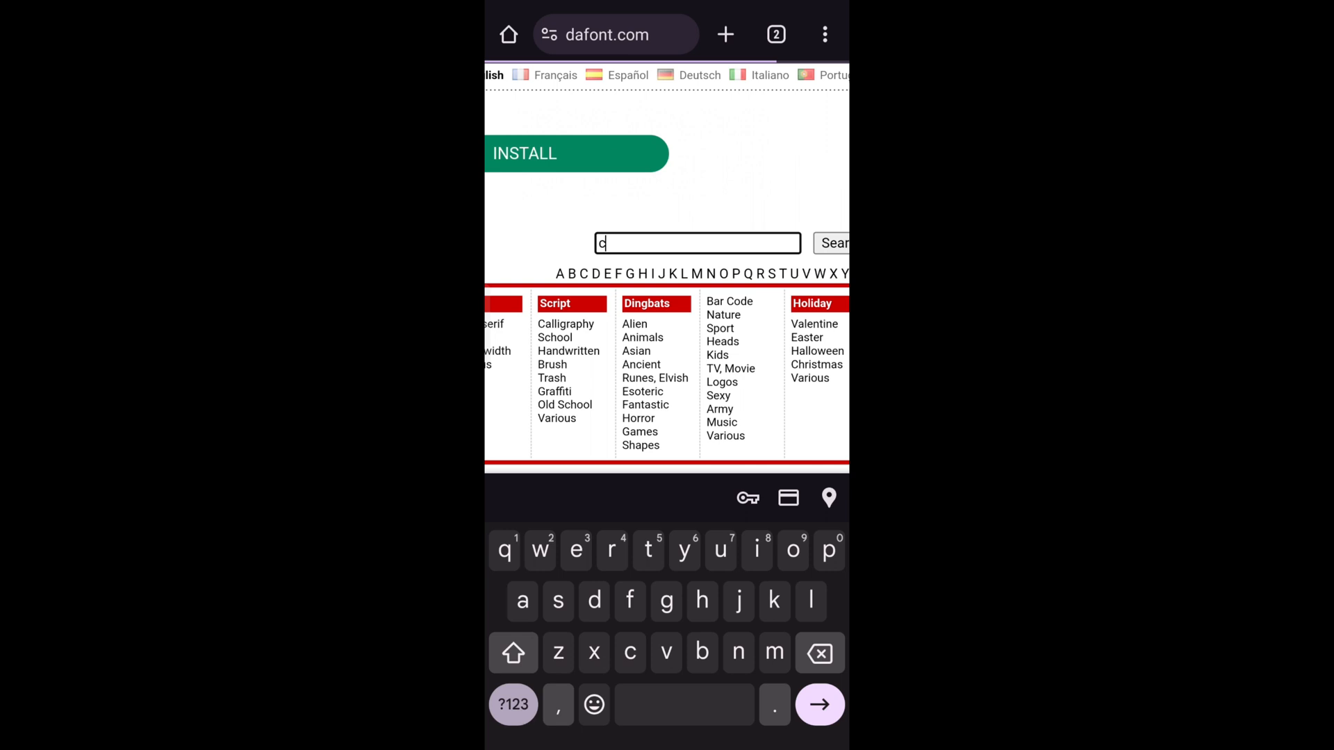
Step: Search dafont for 'coco' and scroll the results to the Cocola font
type("oco")
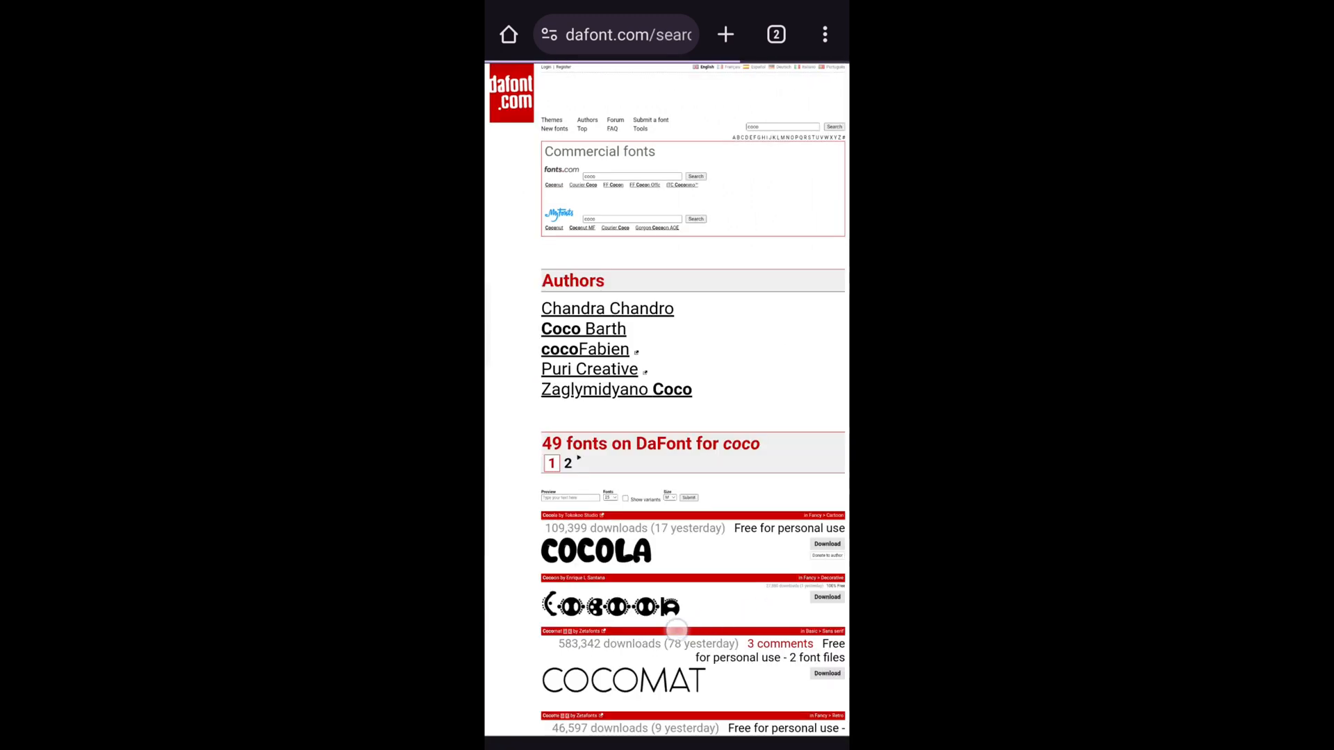
scroll("down", 3)
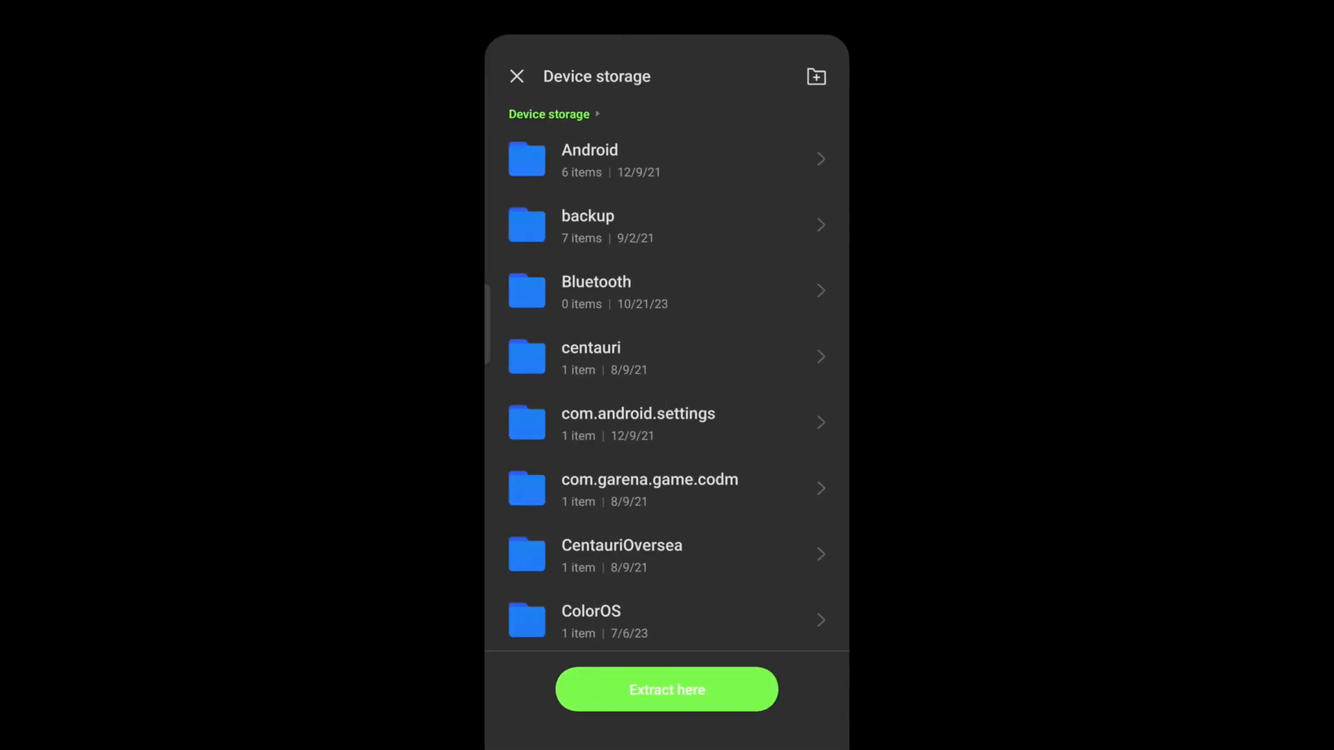
Step: Choose the 'font' folder on device storage and extract the archive there
scroll("down", 3)
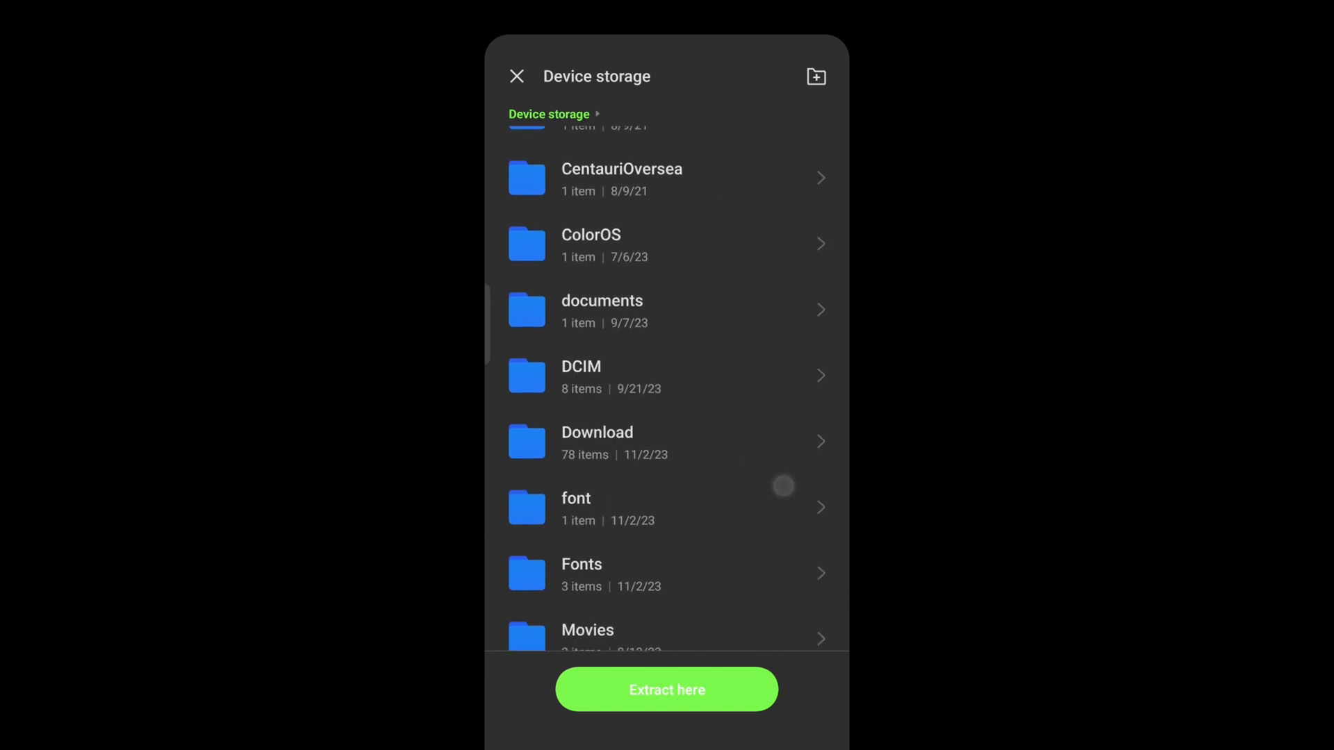
left_click(575, 507)
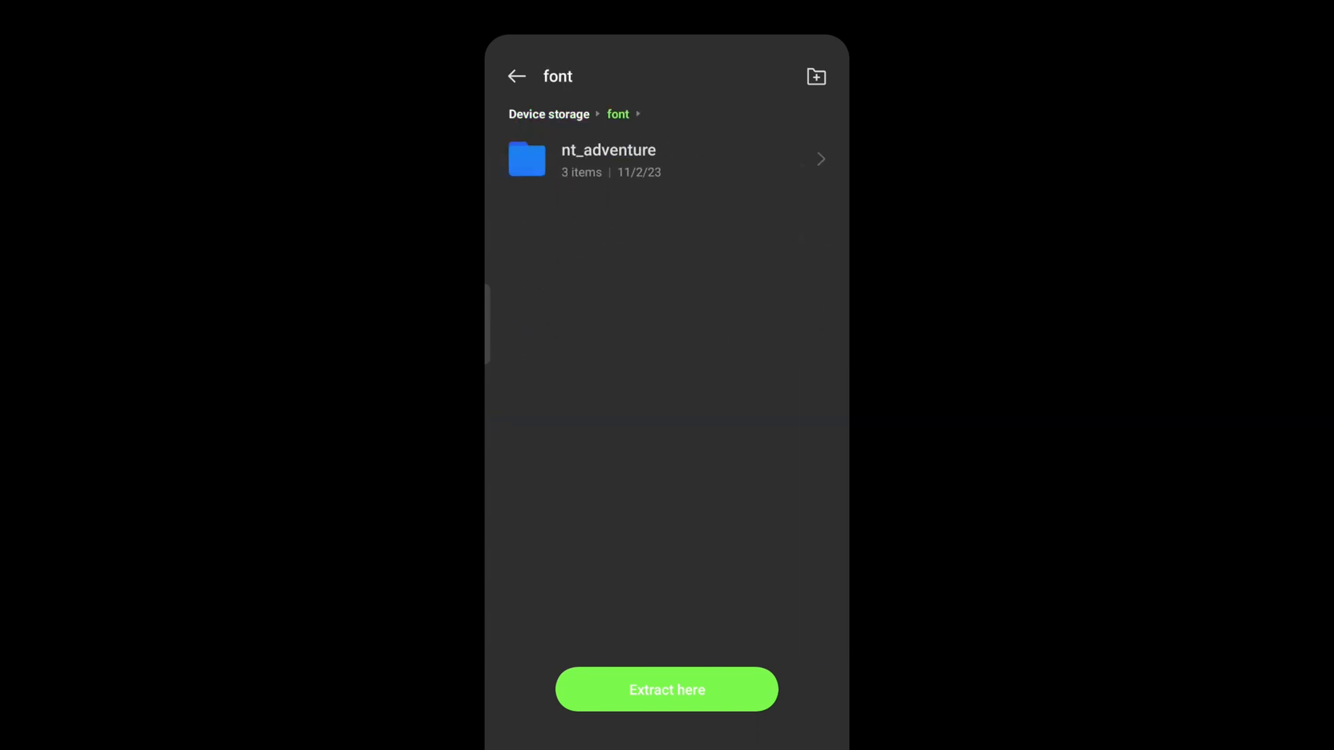
left_click(666, 691)
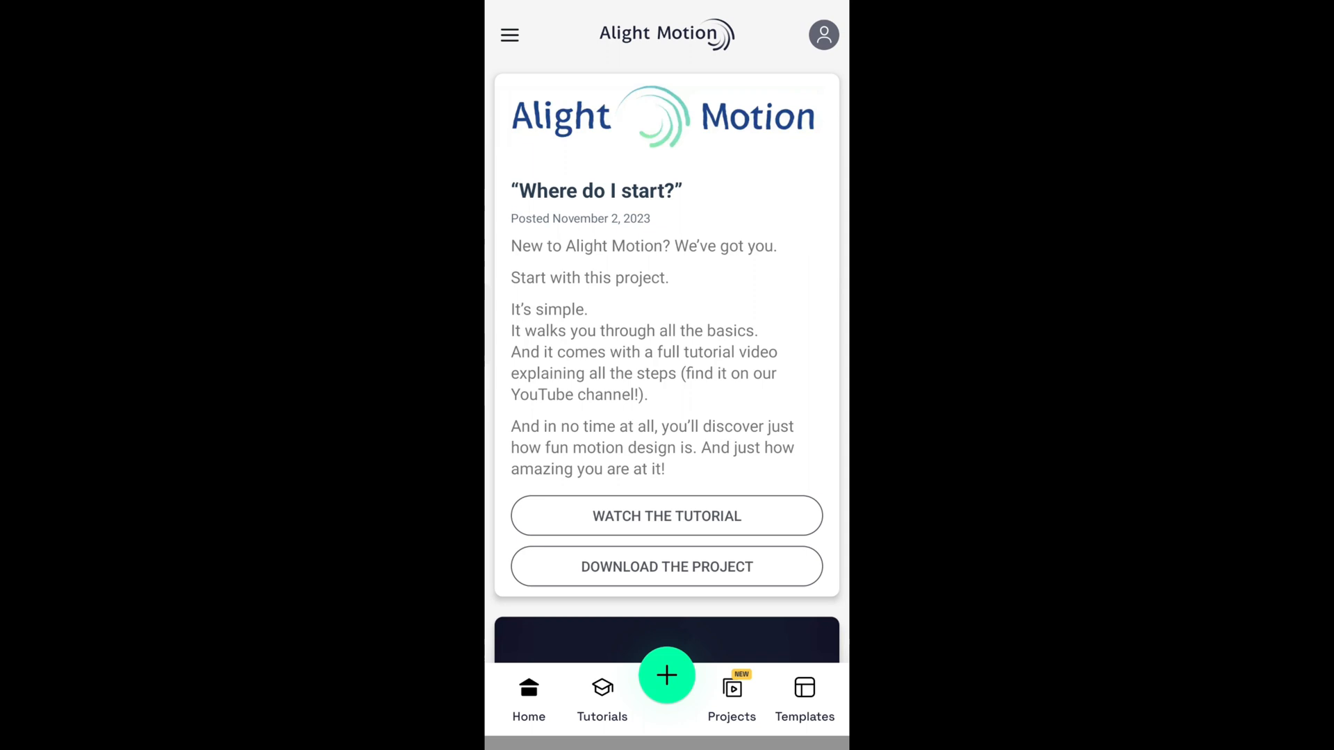
Step: Create a new 16:9 project, 'New Project 4'
left_click(666, 675)
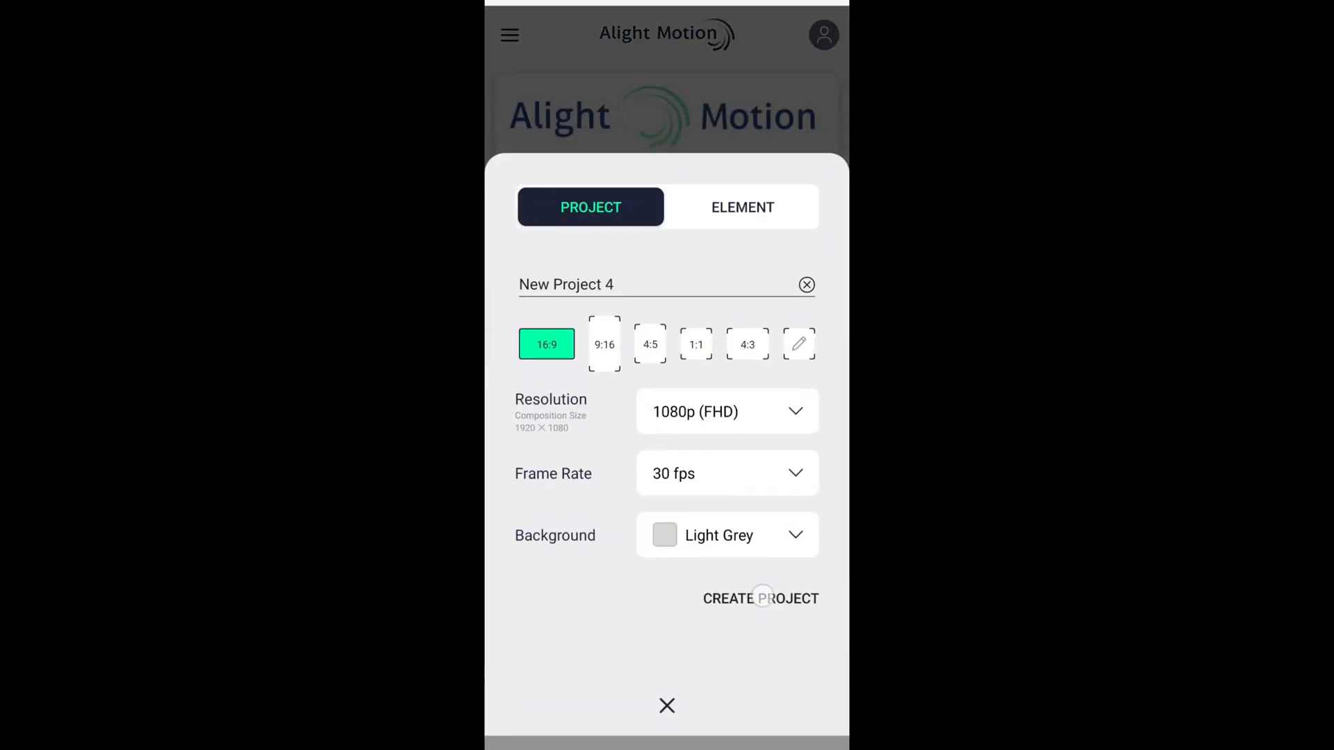
left_click(760, 598)
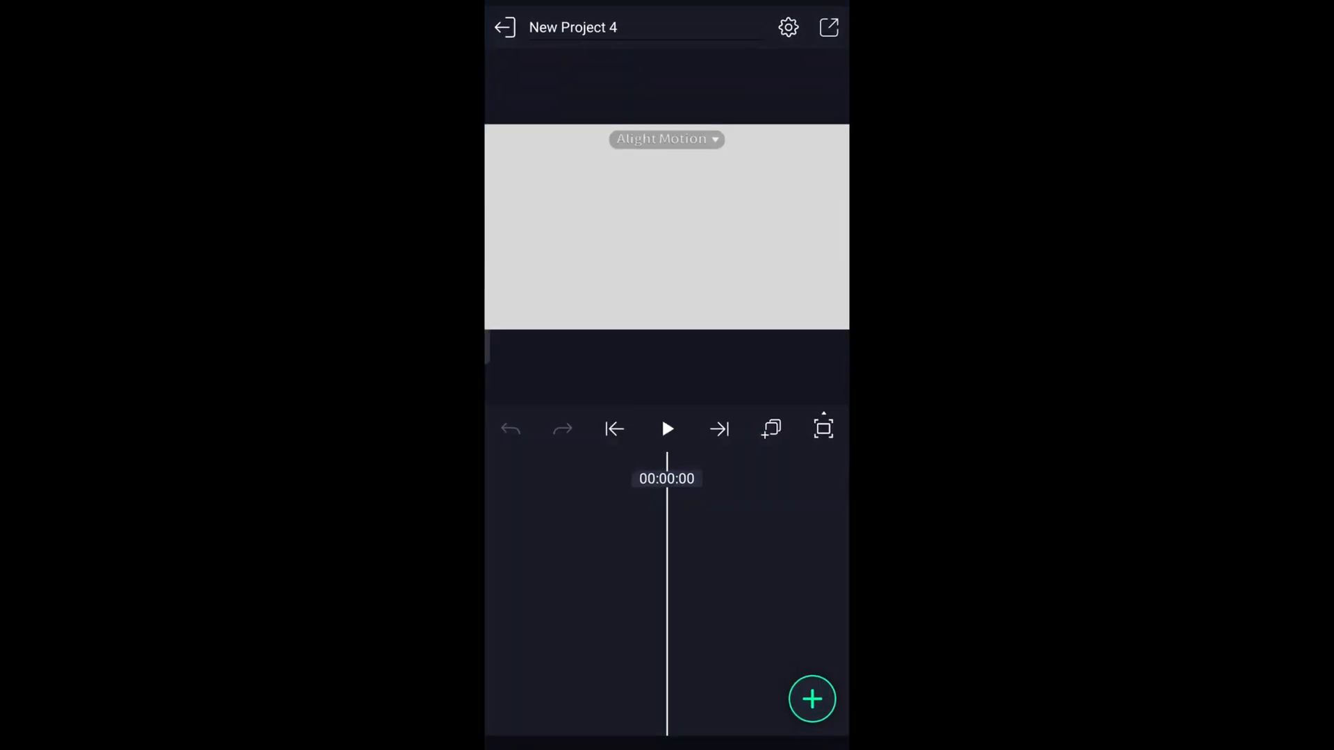
Step: Add a text layer and begin its wording with 'how'
left_click(811, 699)
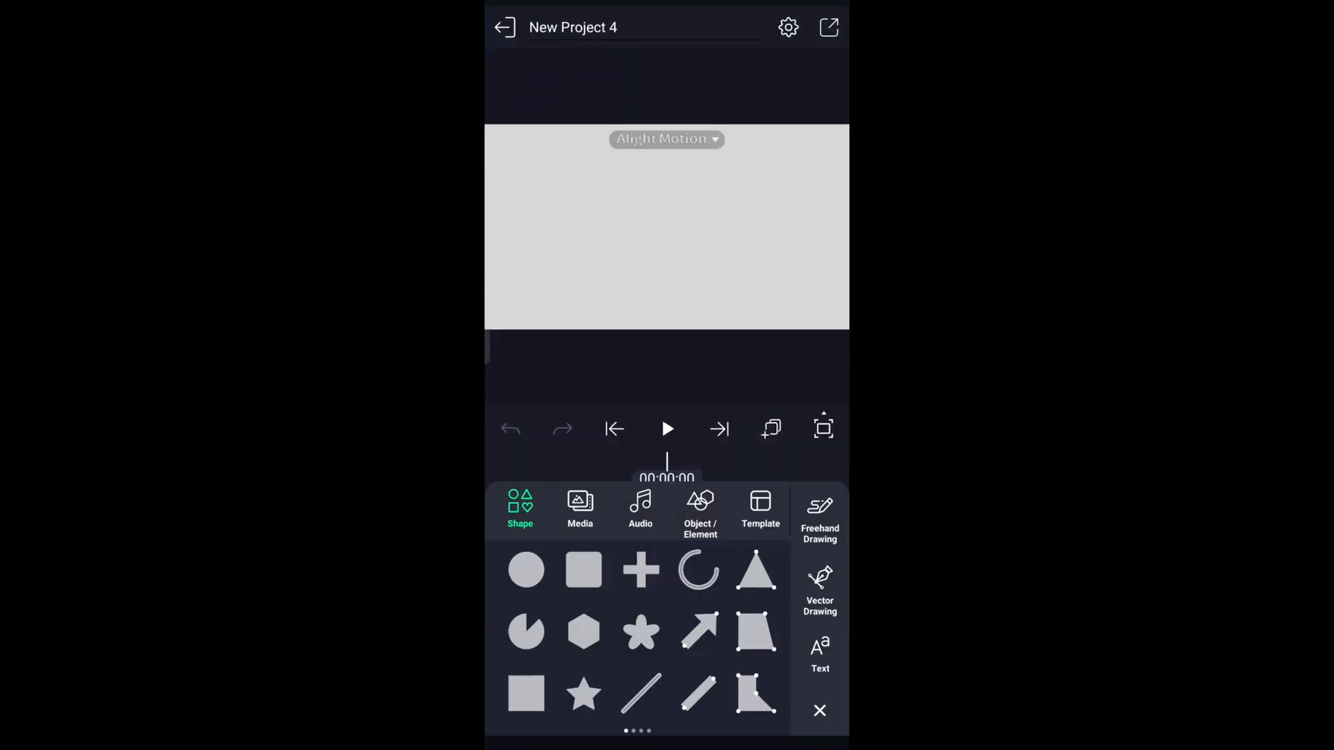
type("how")
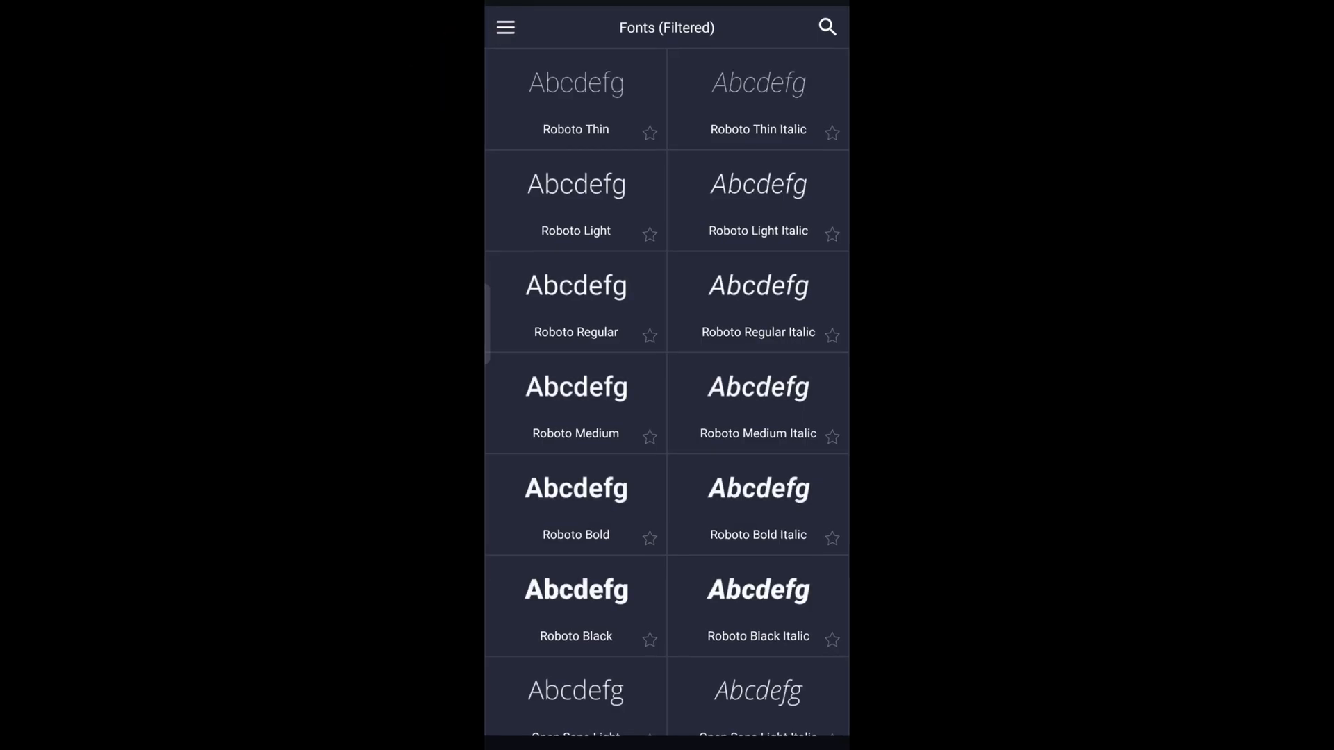
Step: Start a font import and browse the phone's internal storage for the Cocola file
left_click(505, 27)
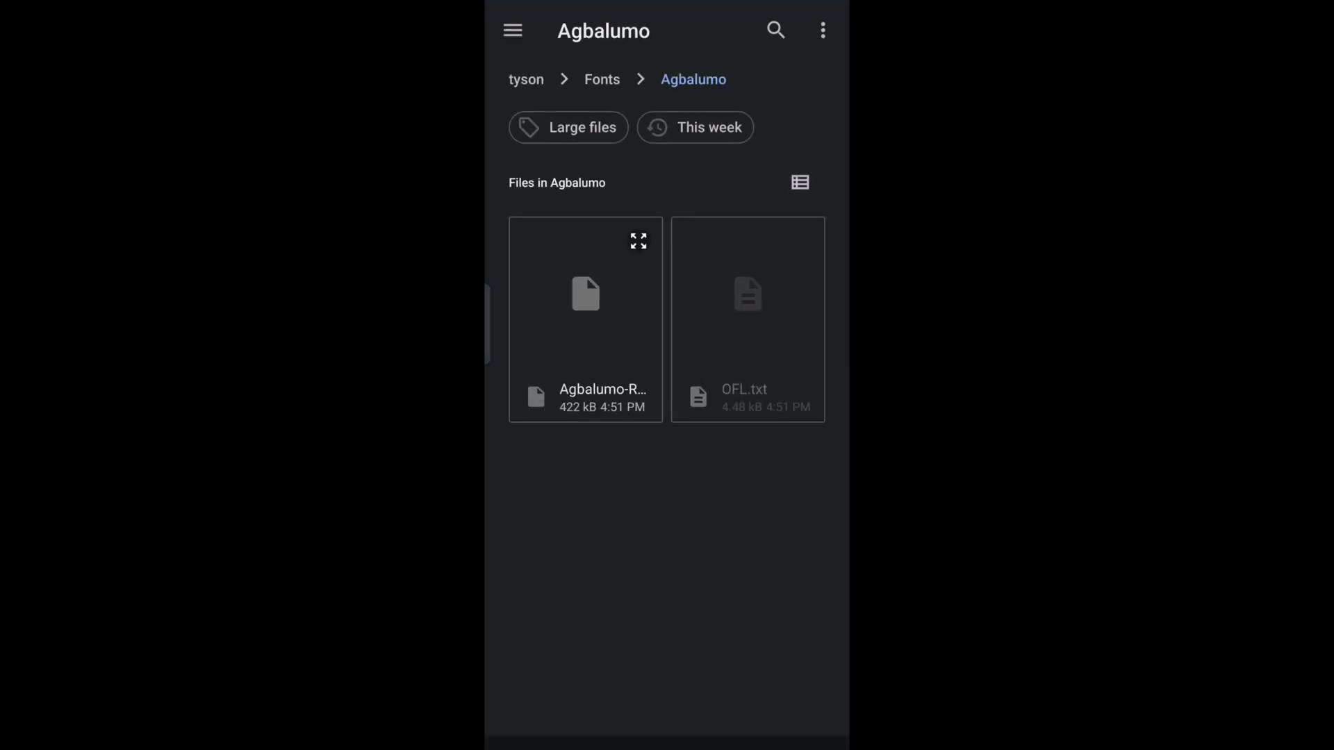
left_click(513, 29)
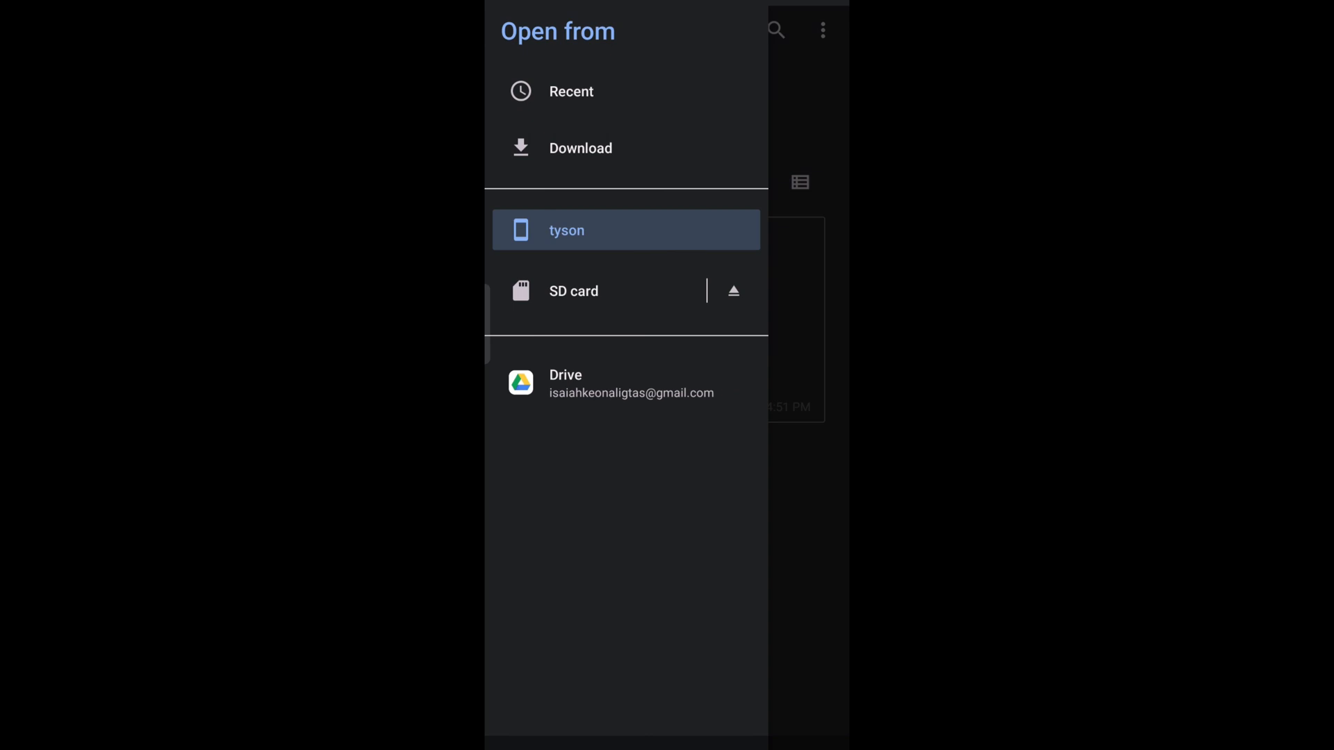
left_click(625, 229)
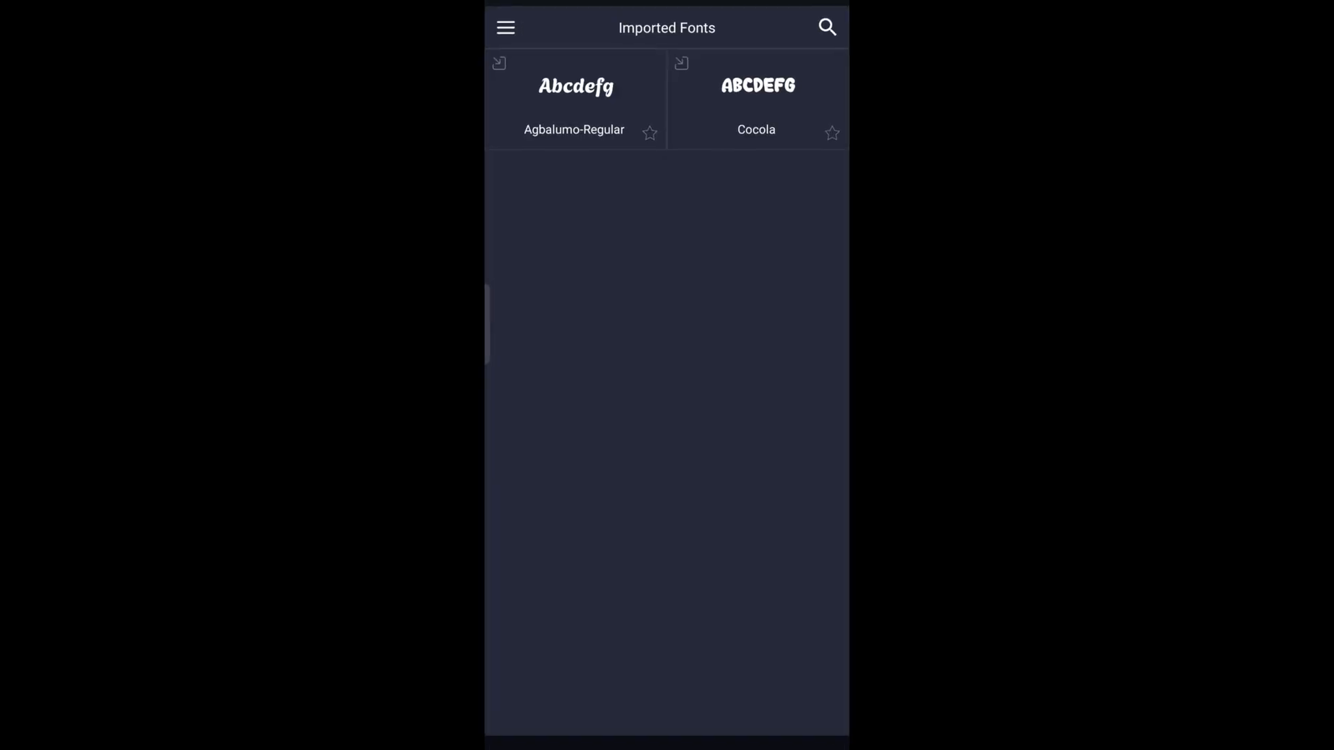
Step: Search the imported fonts for 'coco' and apply Cocola to the text layer
left_click(825, 27)
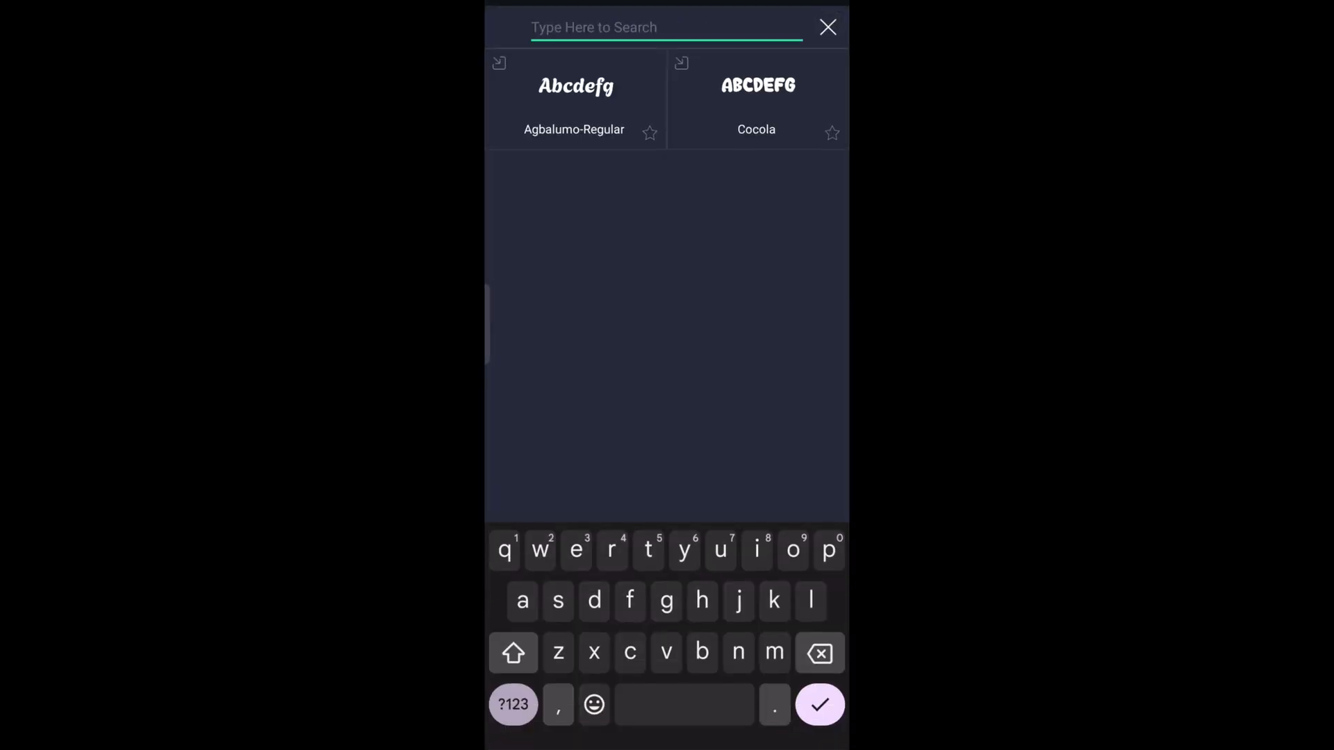
type("cocola")
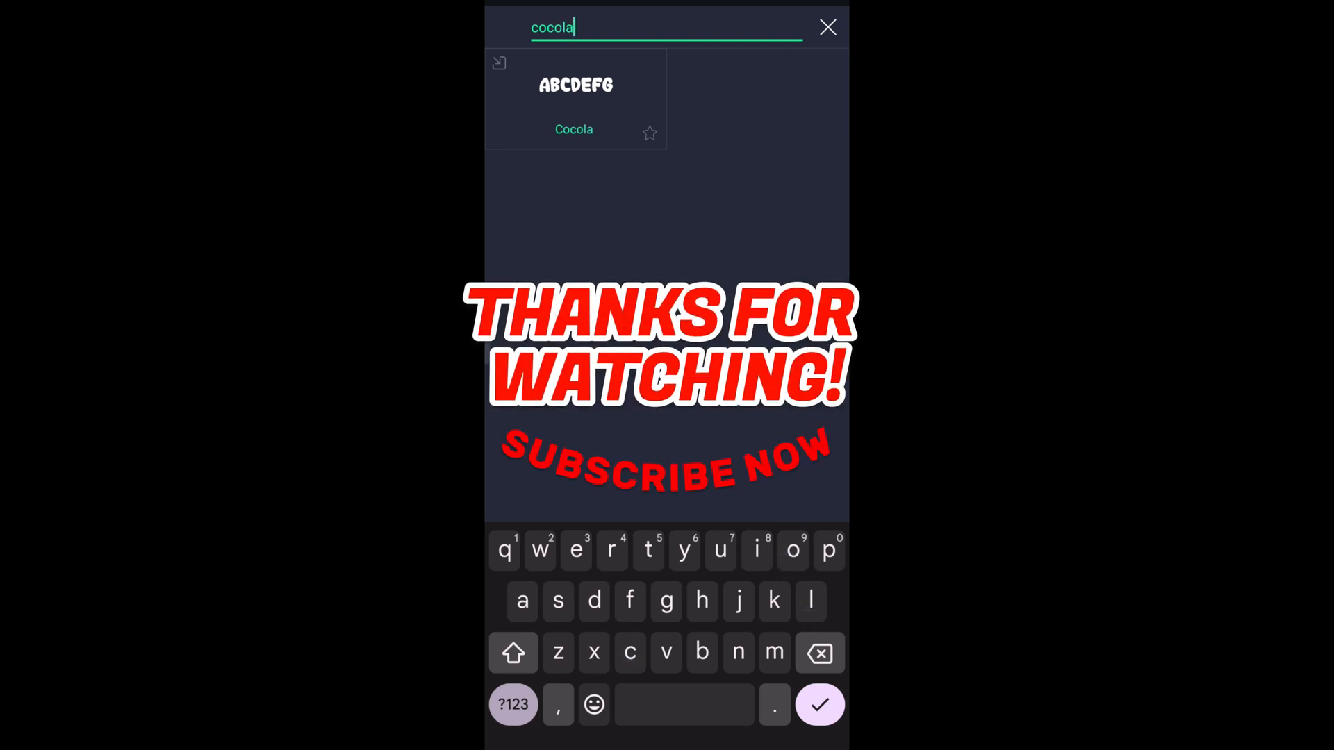
left_click(574, 129)
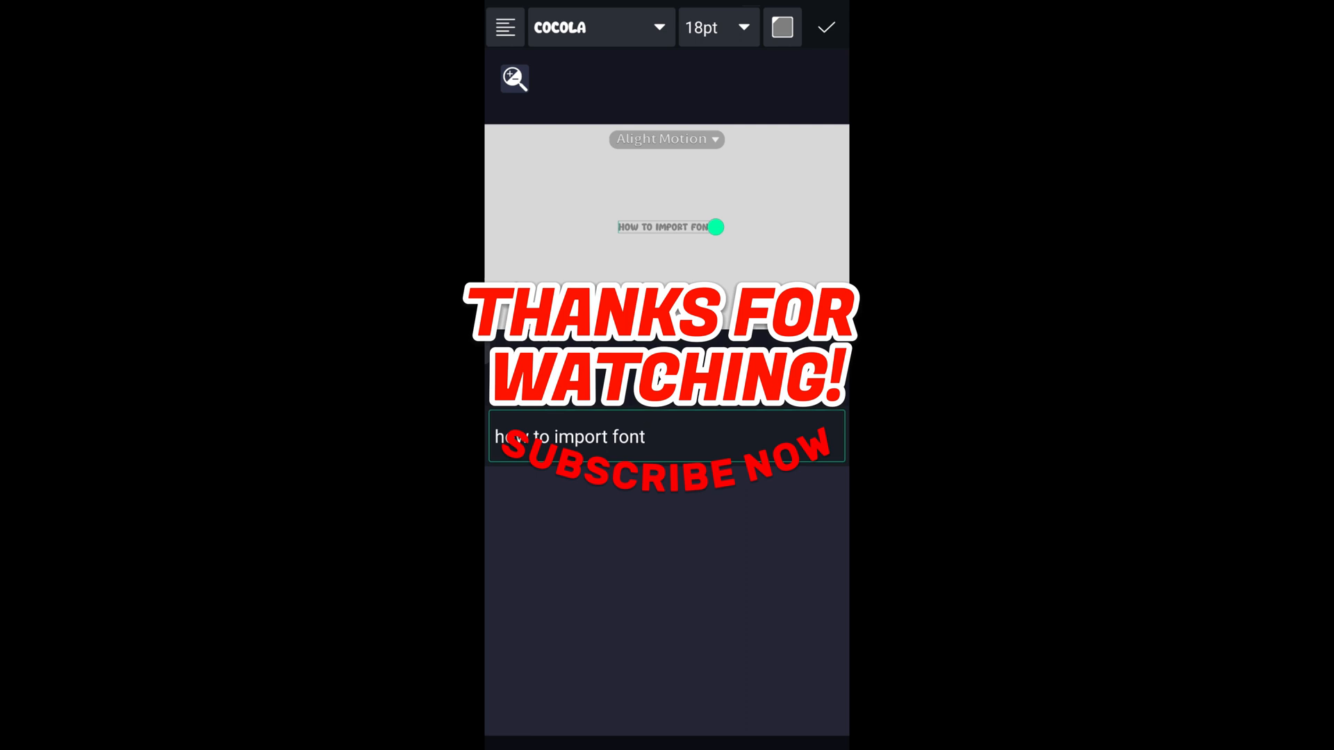
Step: Erase the old text and write 'thank you .. Please like an' in Cocola
key("BackSpace")
type("thank you")
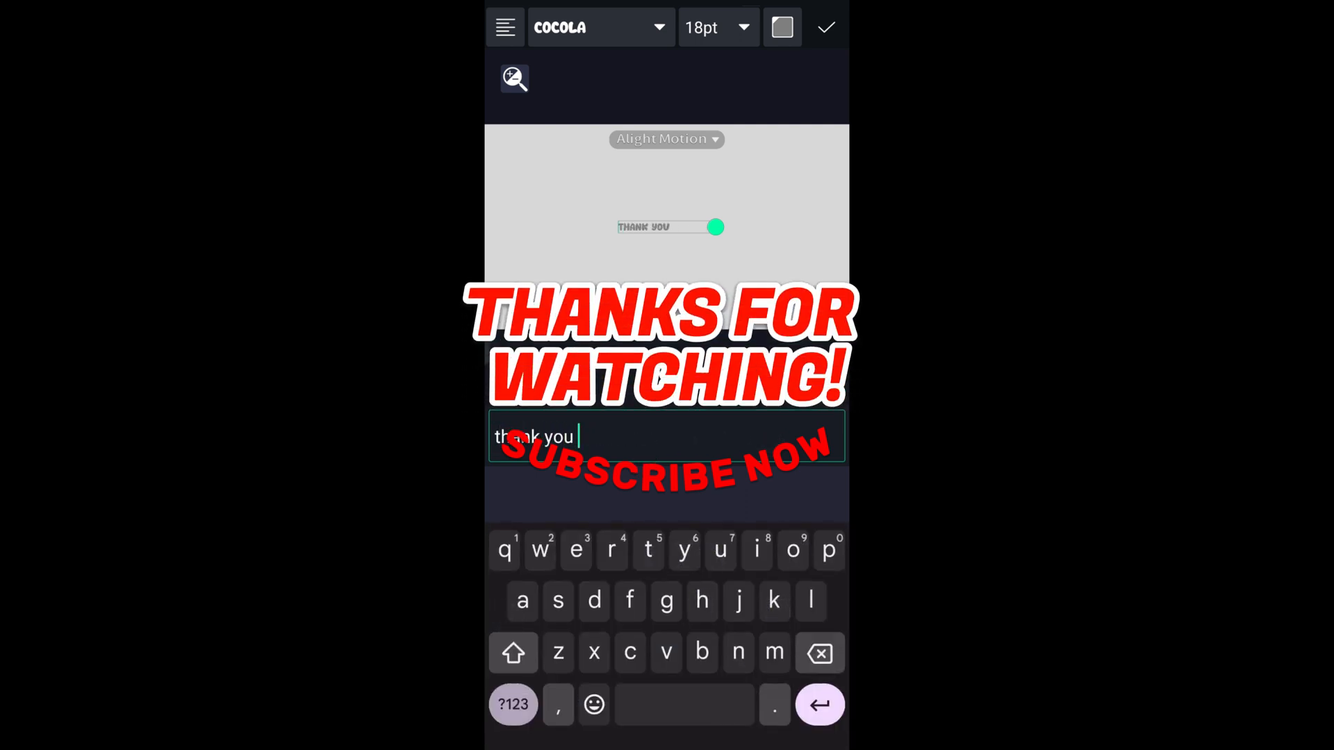
type(".. Ple")
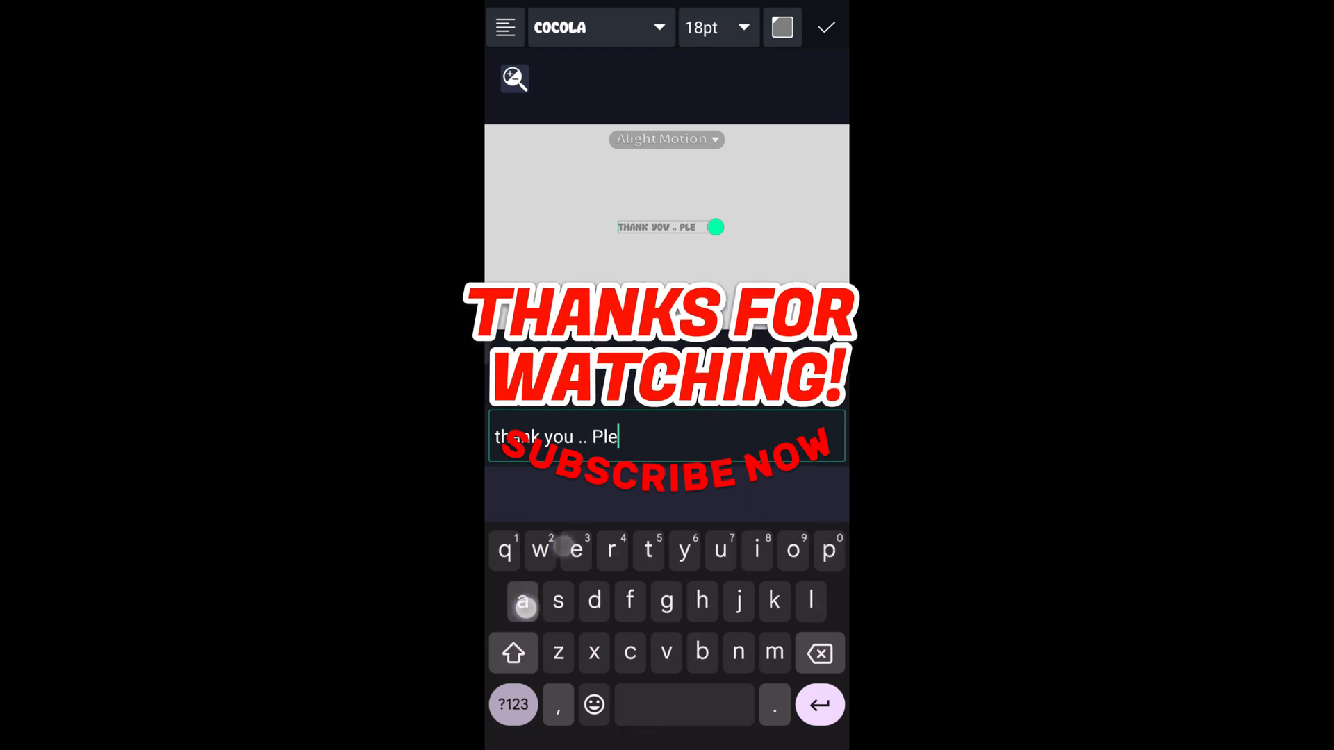
type("ase like an")
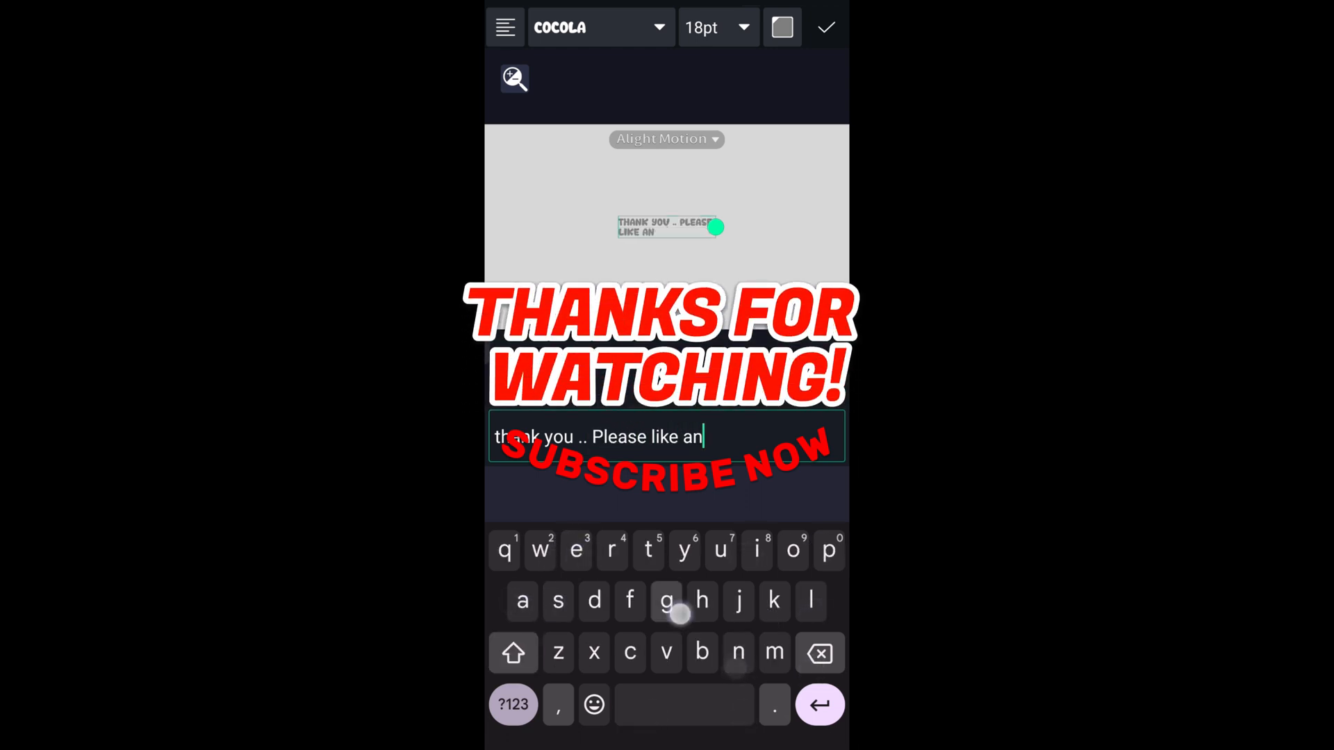